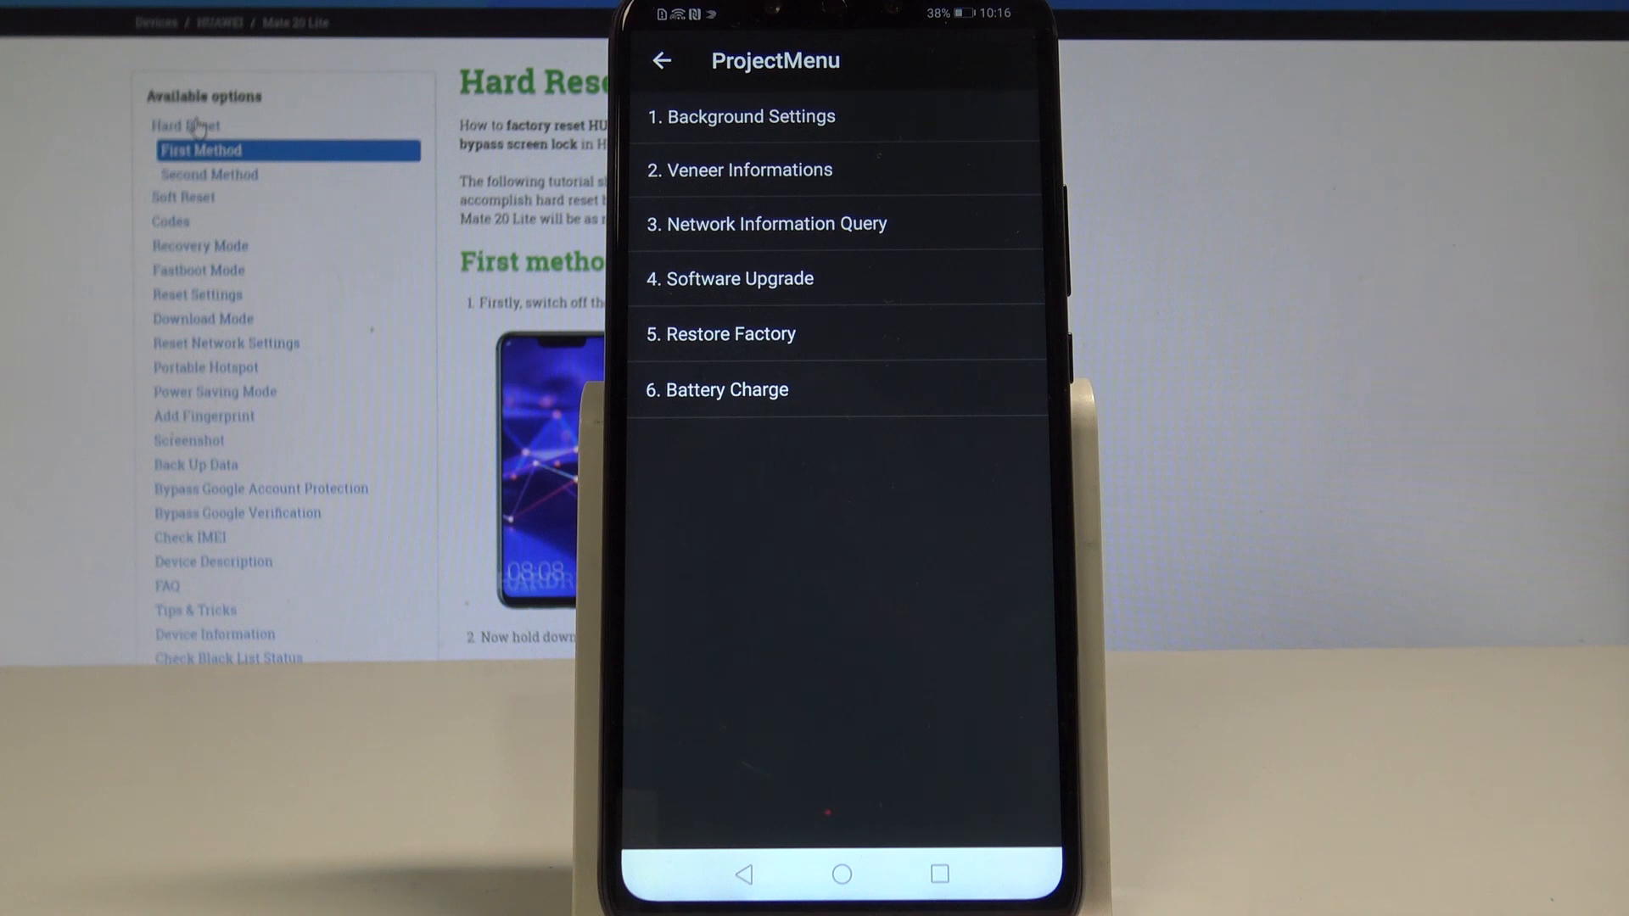
# Step: Select "5. Restore Factory" in ProjectMenu to bring up the reset confirmation dialog
pyautogui.click(730, 333)
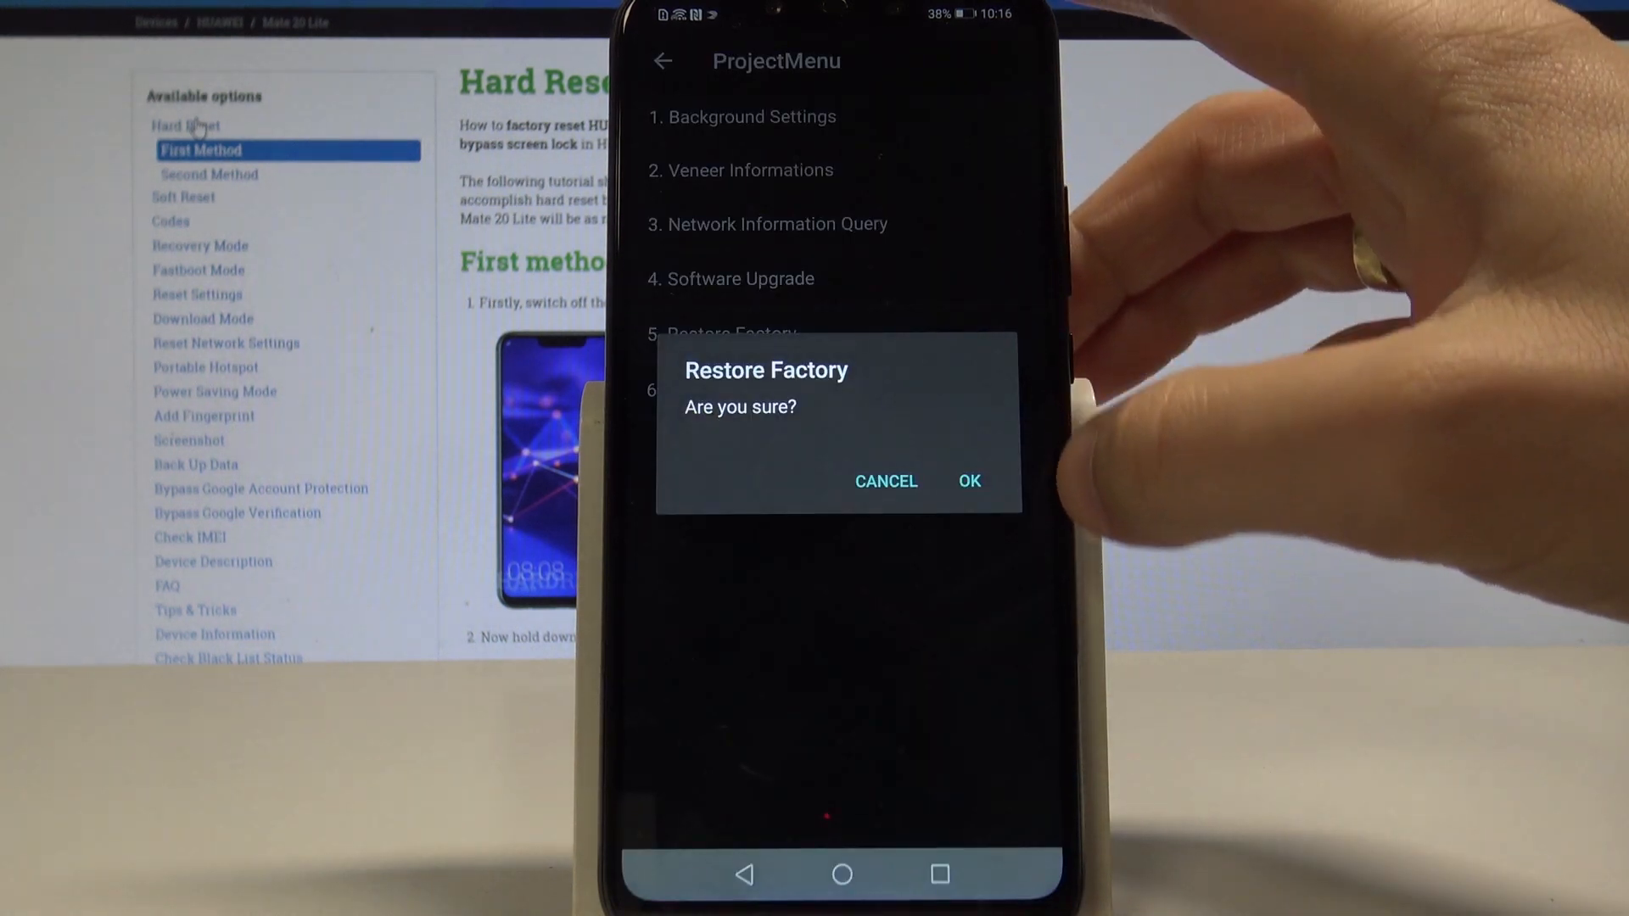